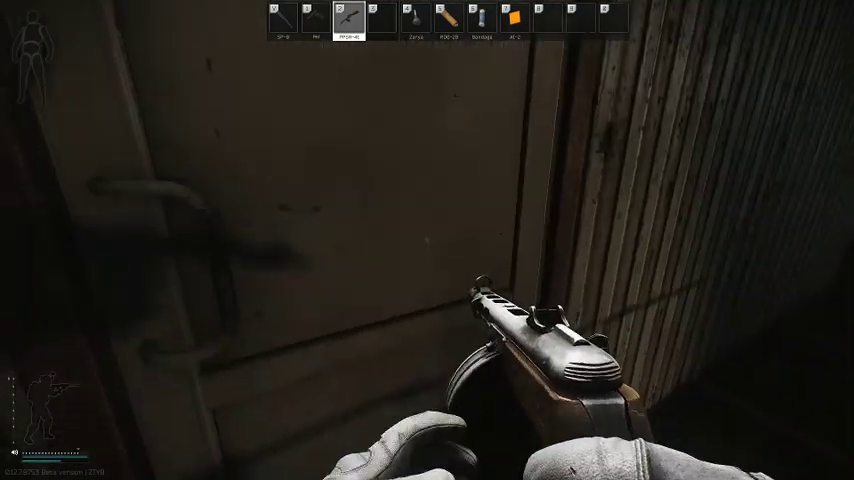
pyautogui.moveTo(428, 240)
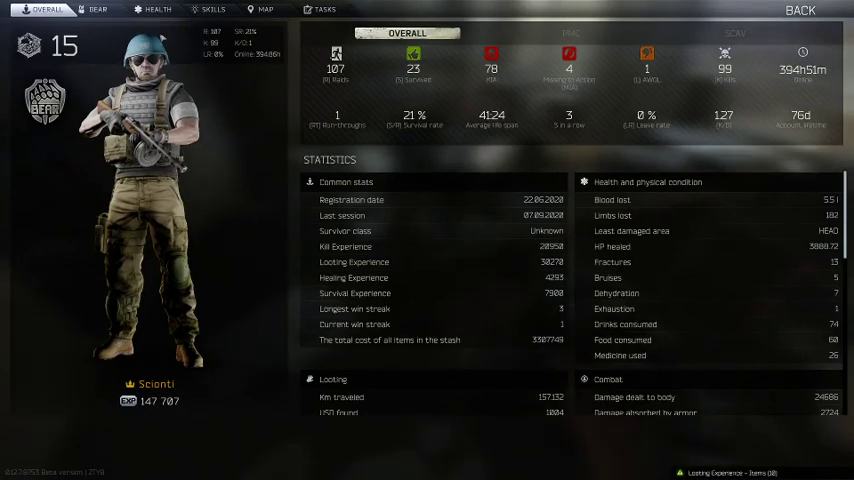
# - View the Overall profile statistics showing level 15 and lifetime health and looting figures
pyautogui.click(96, 10)
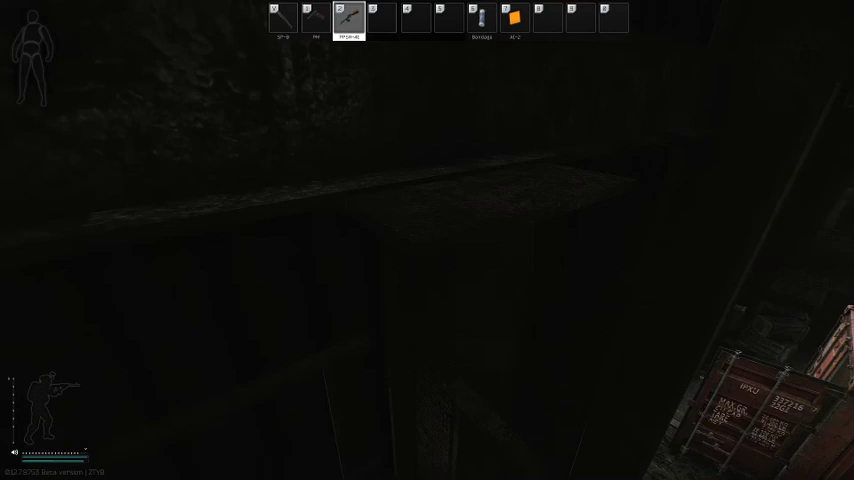
# - Fire the drawn weapon while pushing through the dark area until the character is killed
pyautogui.click(428, 240)
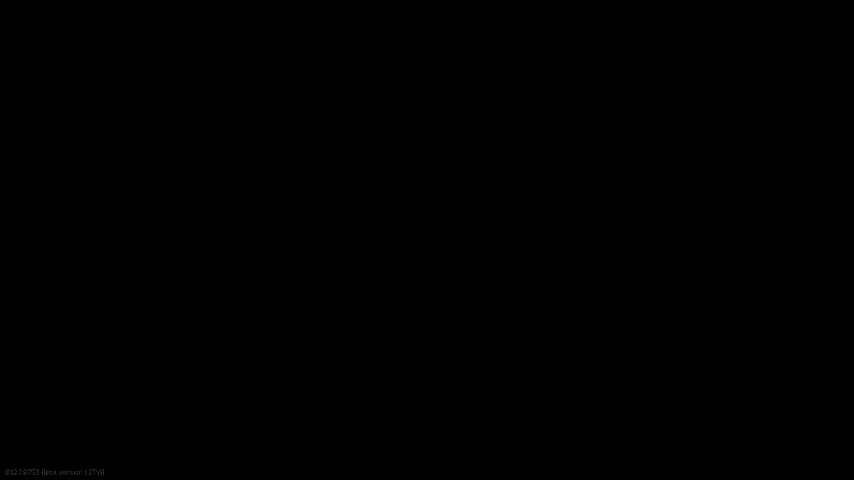
pyautogui.moveTo(428, 240)
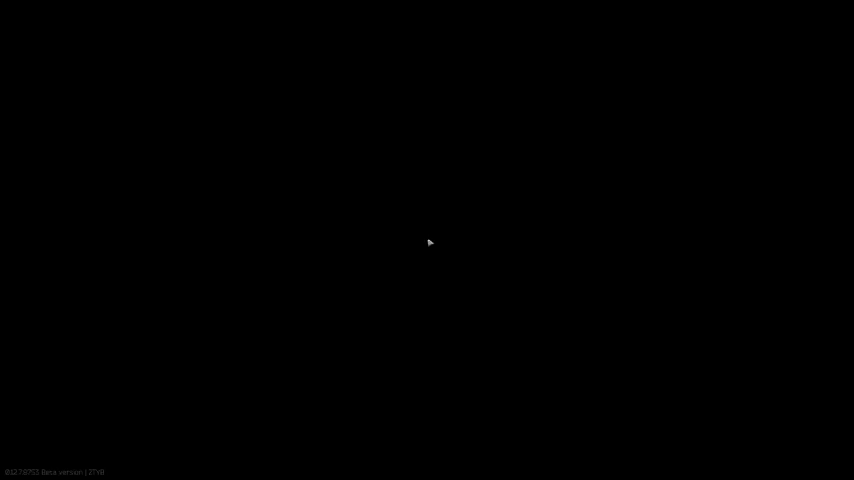
pyautogui.moveTo(604, 420)
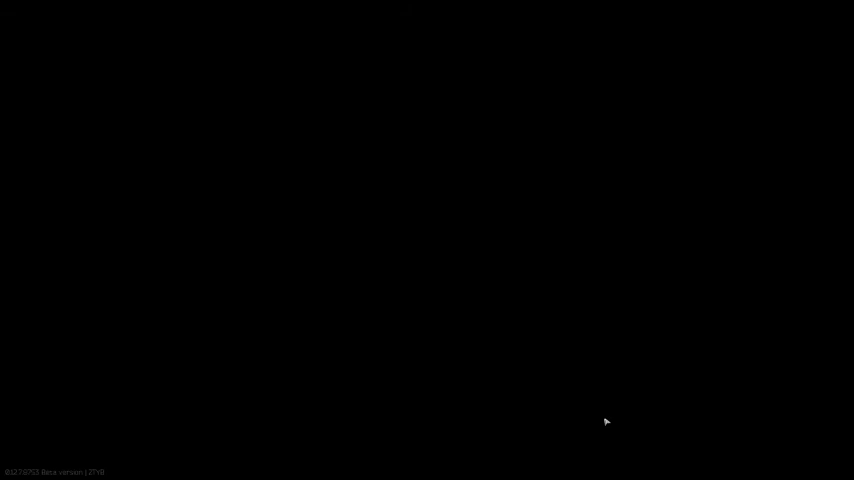
pyautogui.moveTo(606, 416)
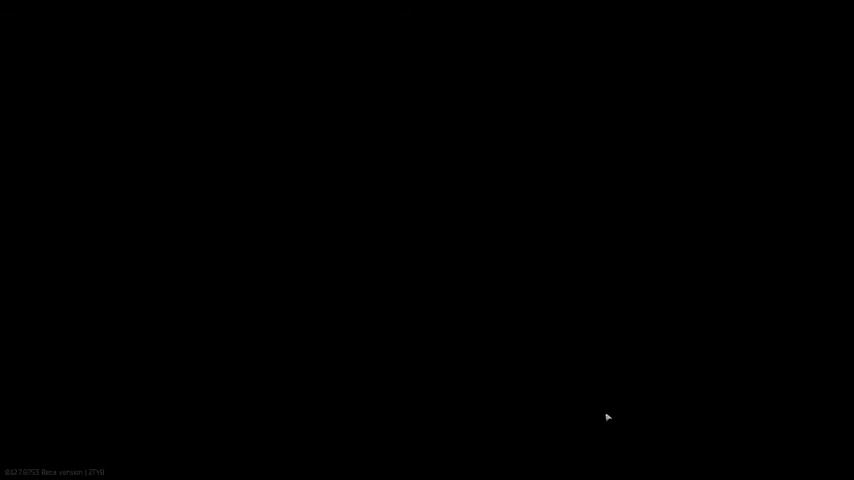
pyautogui.moveTo(584, 424)
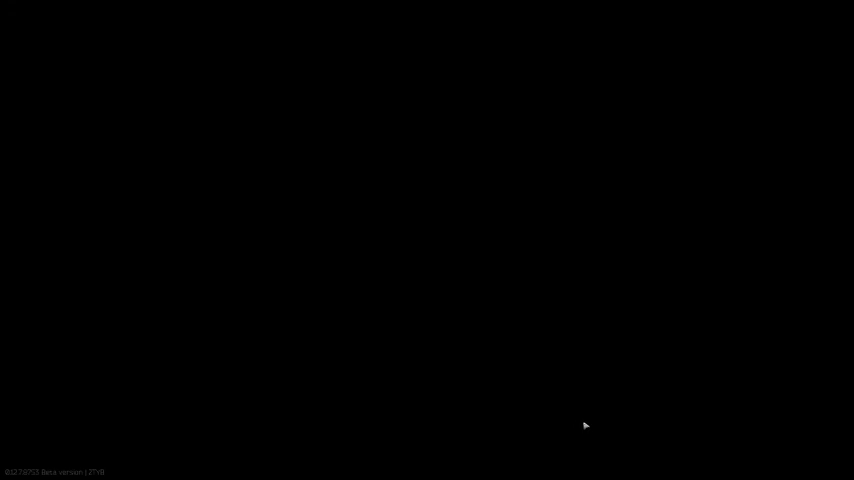
pyautogui.moveTo(586, 422)
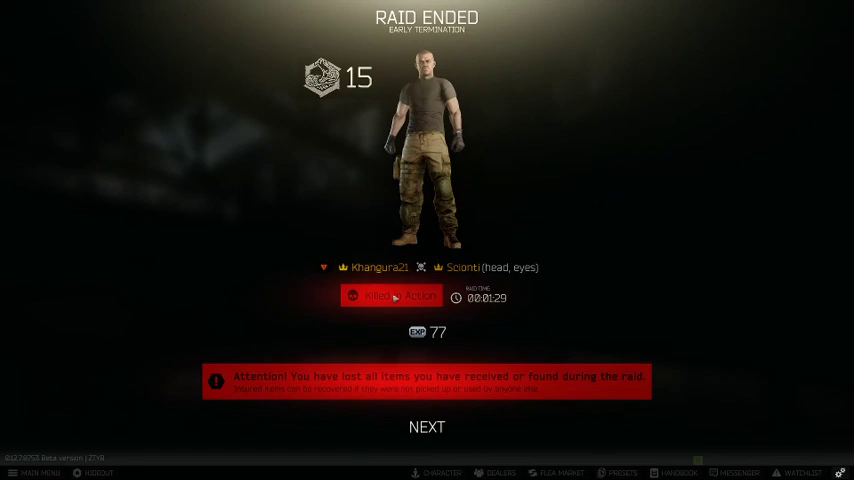
# - Advance from the Raid Ended summary through the empty kill list to the Customs raid statistics
pyautogui.click(426, 428)
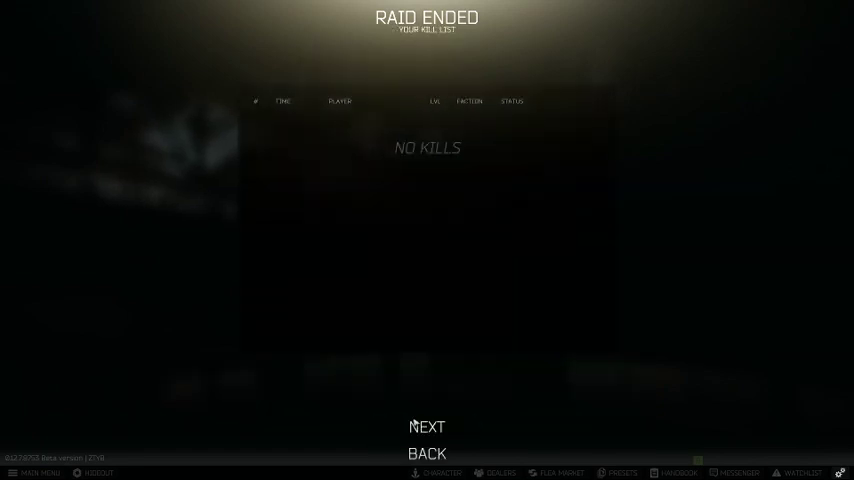
pyautogui.click(426, 428)
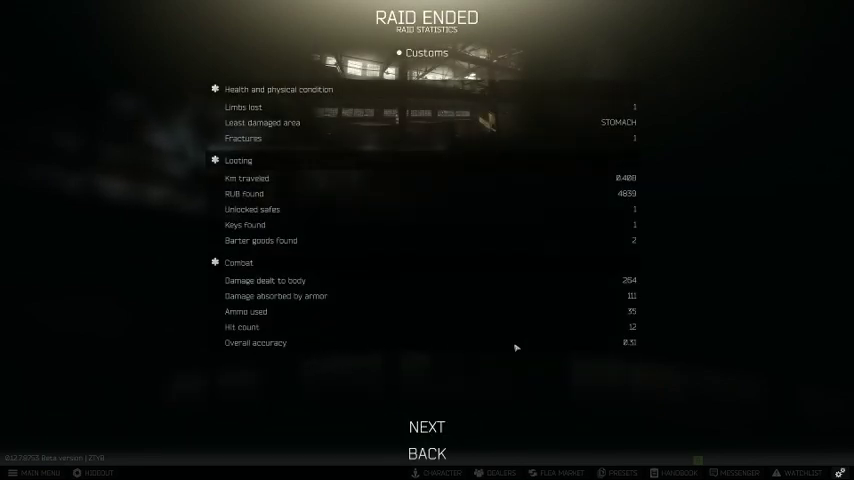